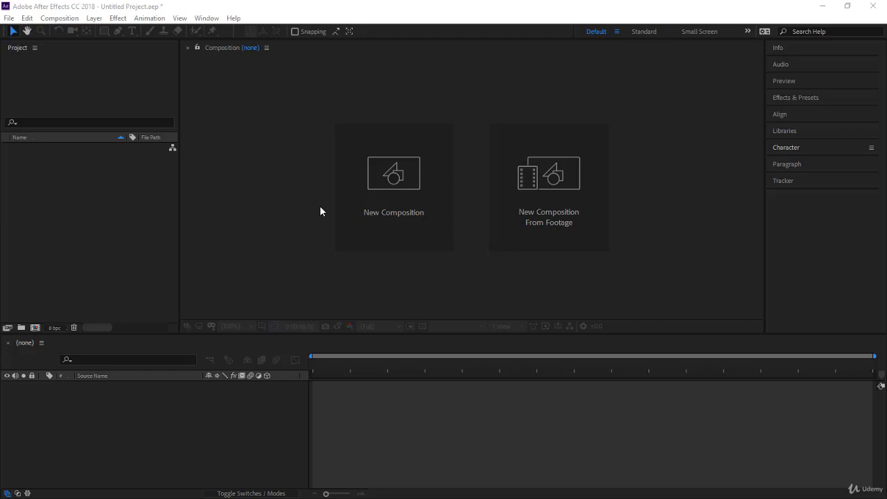
Import the My-Company, old times, photographer image, Photographer and Pollution files via Import > File
right_click(102, 230)
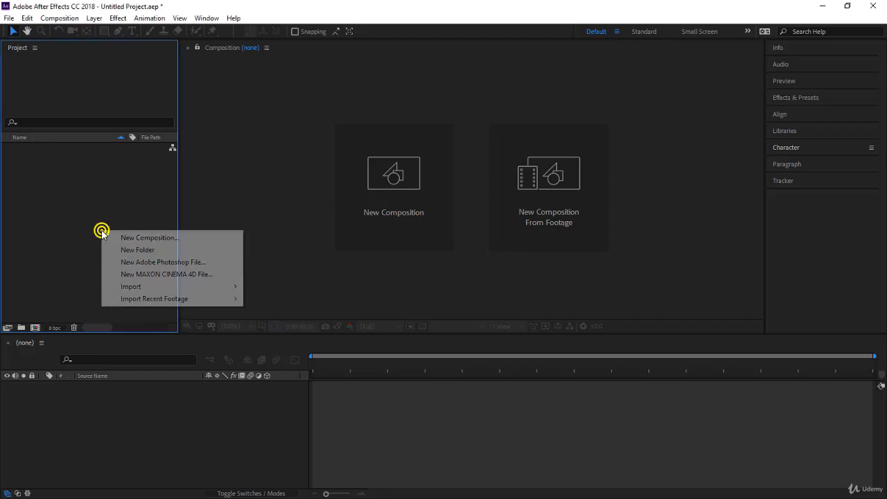
mouse_move(130, 285)
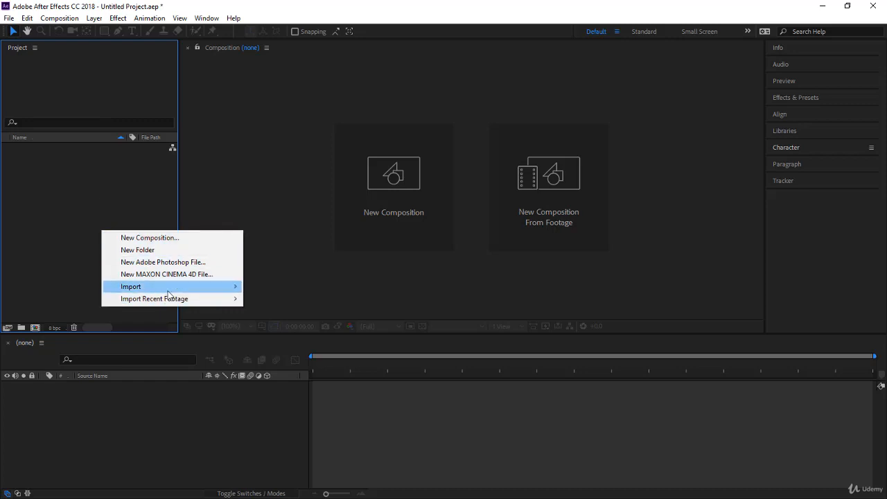
click(131, 285)
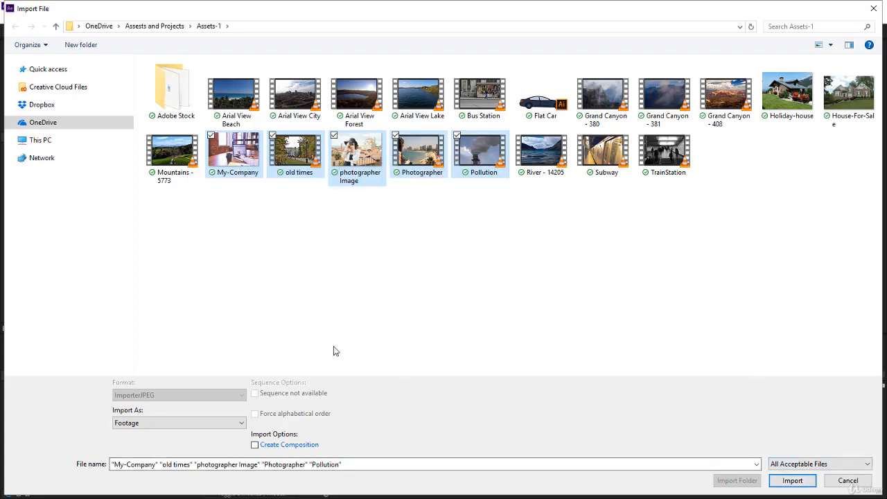
click(791, 480)
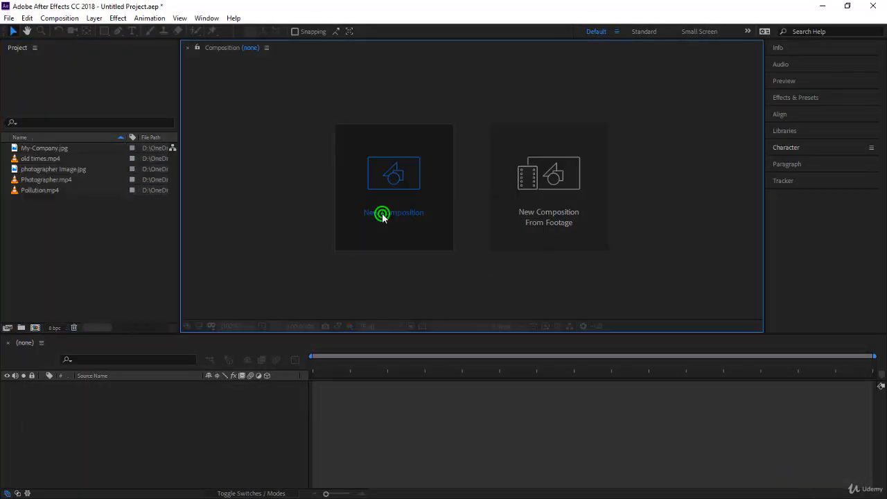
Create Comp 1 at 1280×720 with a duration of 0:00:50:00 and confirm the settings
click(394, 213)
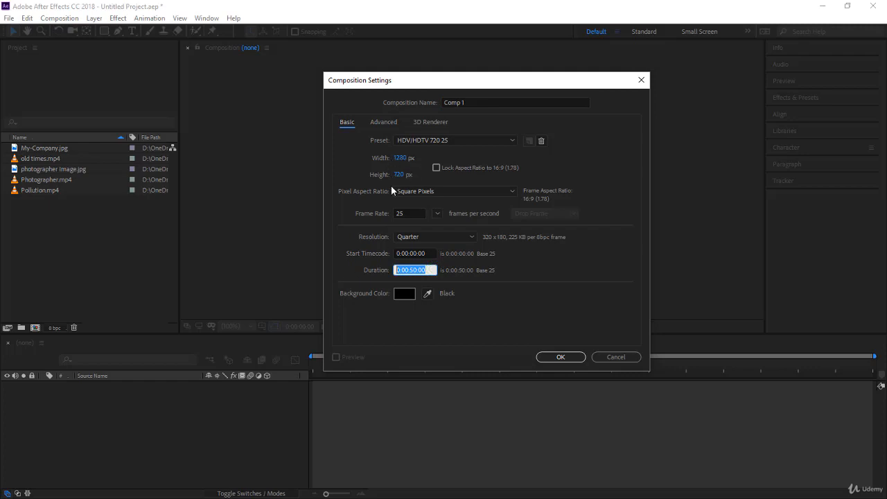
mouse_move(464, 290)
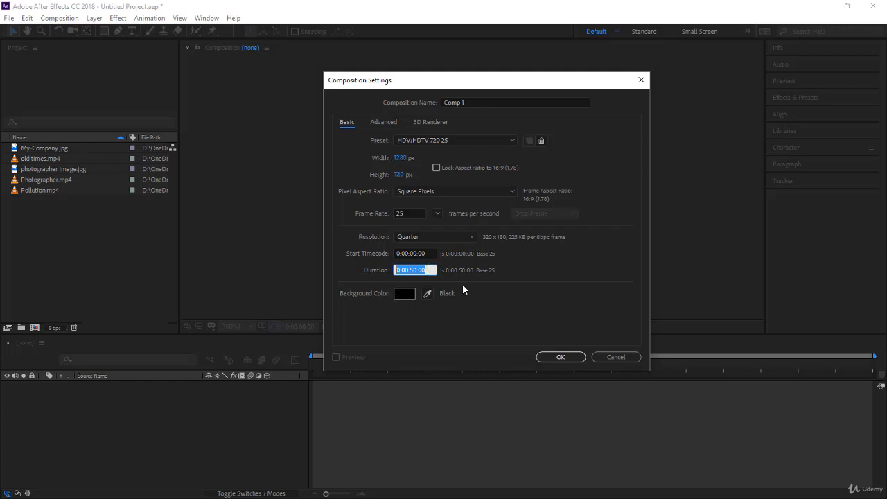
text(5)
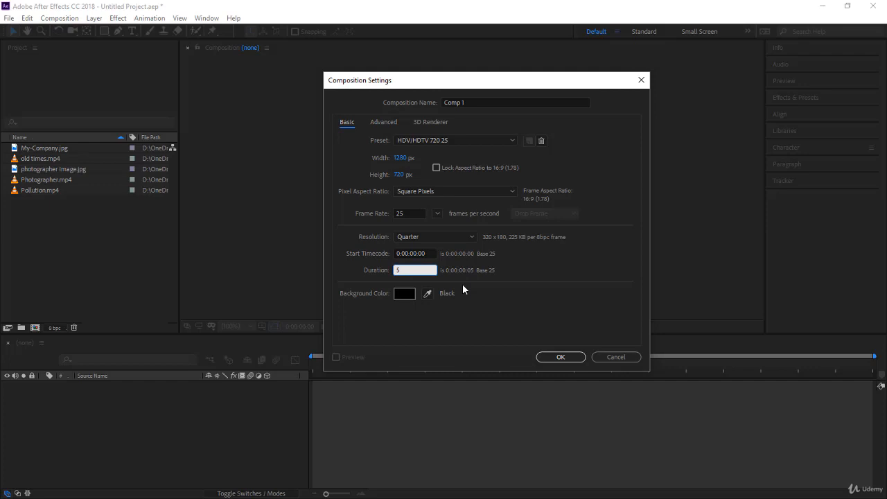
text(50)
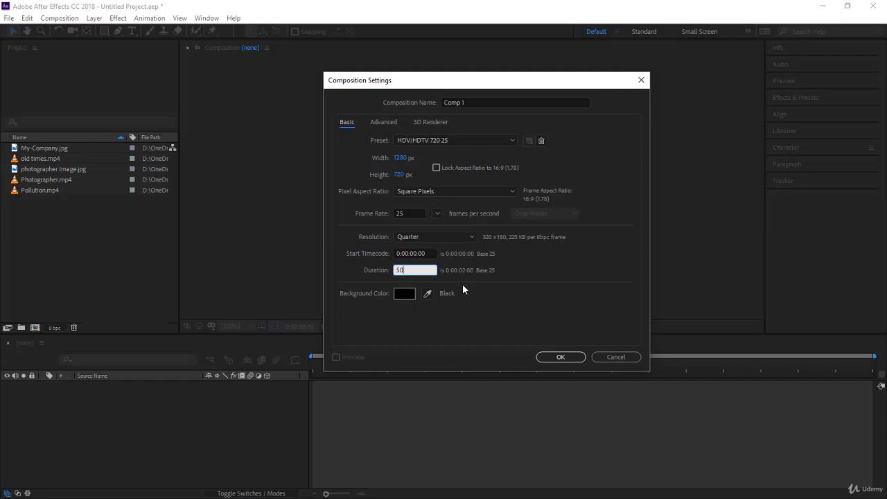
mouse_move(565, 286)
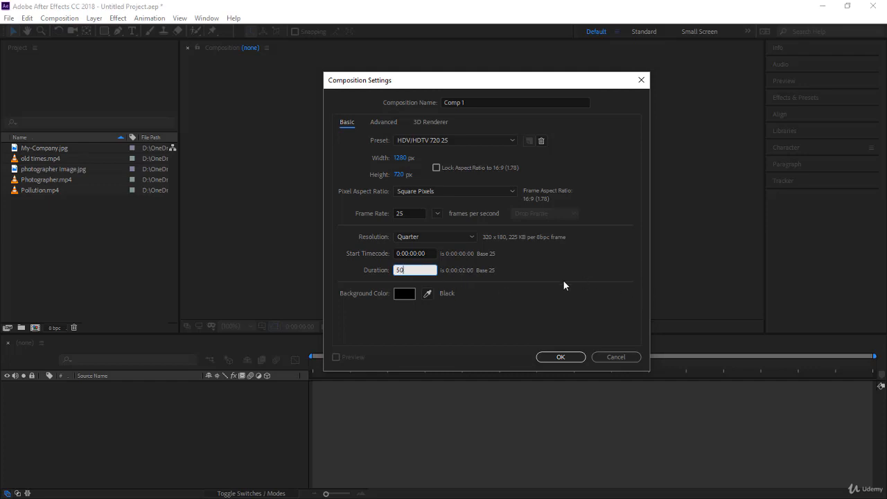
mouse_move(464, 279)
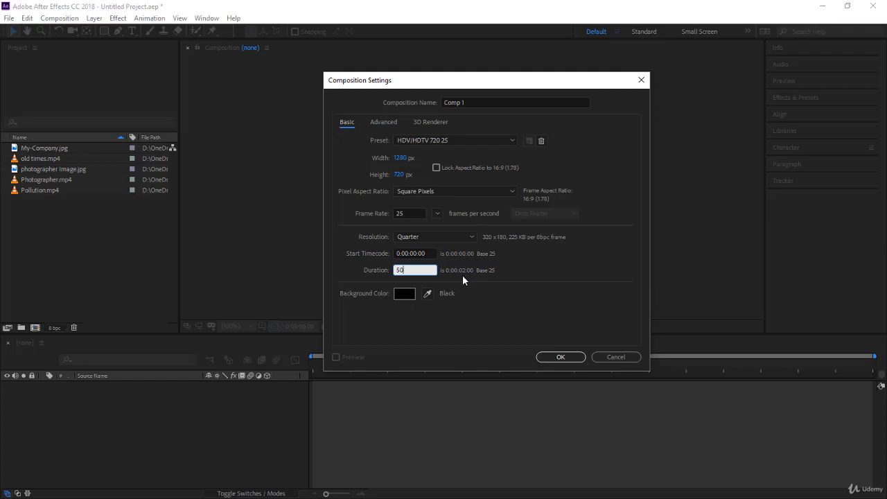
text(5000)
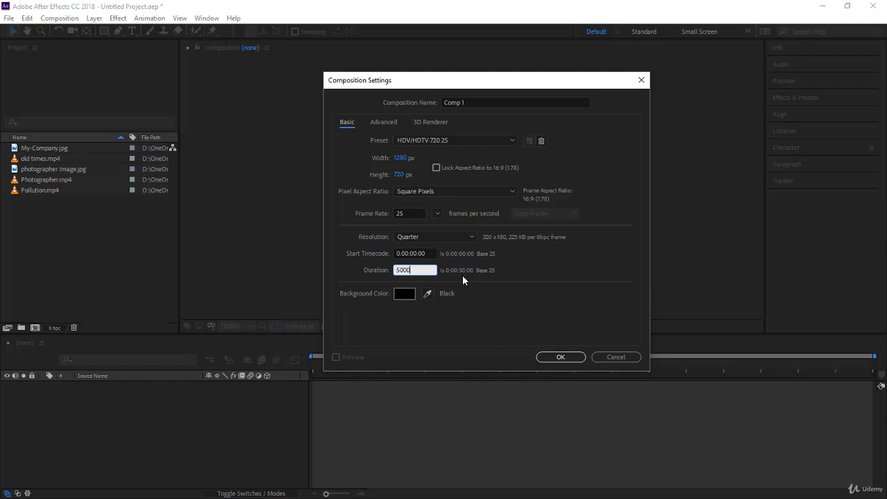
click(560, 358)
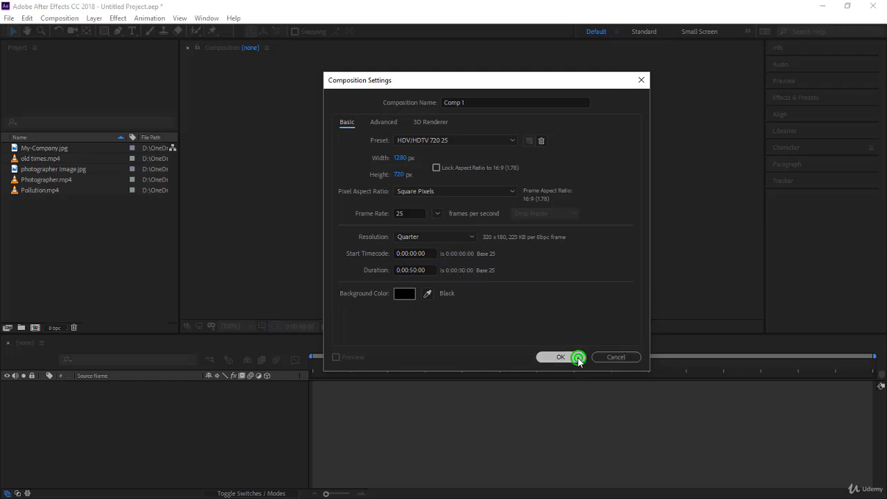
click(560, 357)
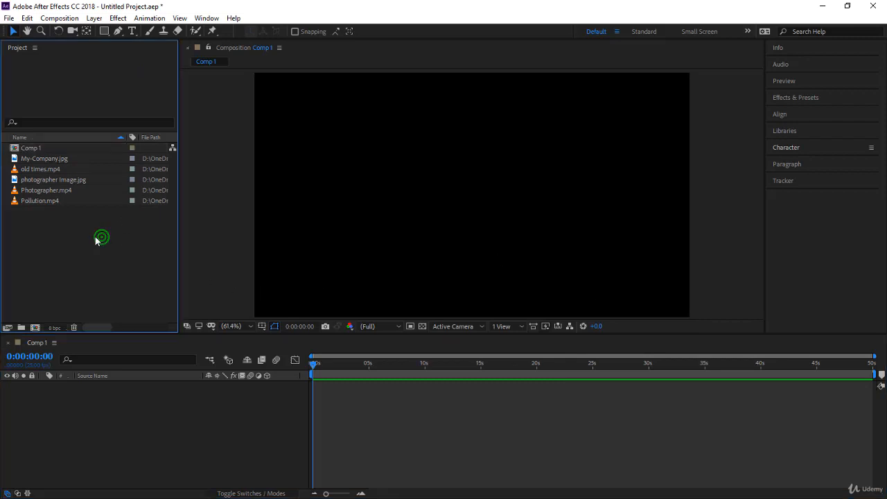
mouse_move(83, 483)
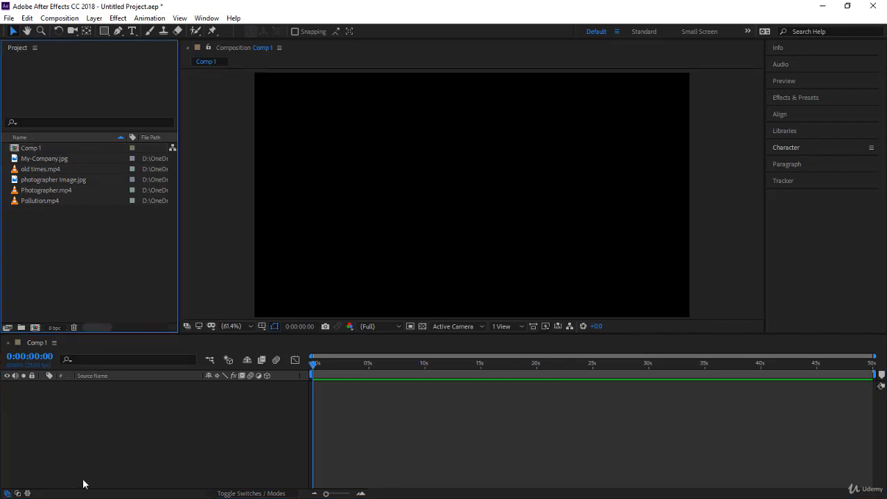
Place Photographer.mp4 at 0s and Pollution.mp4 starting at about 13s in Comp 1
click(47, 190)
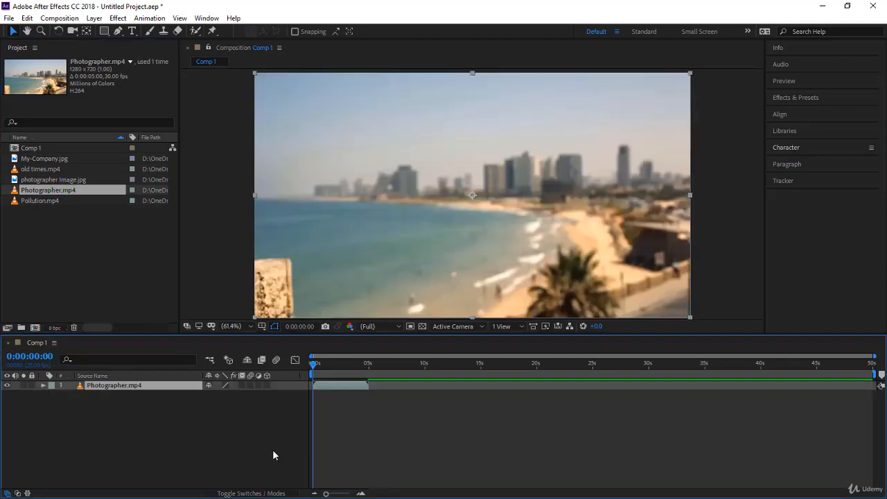
mouse_move(69, 202)
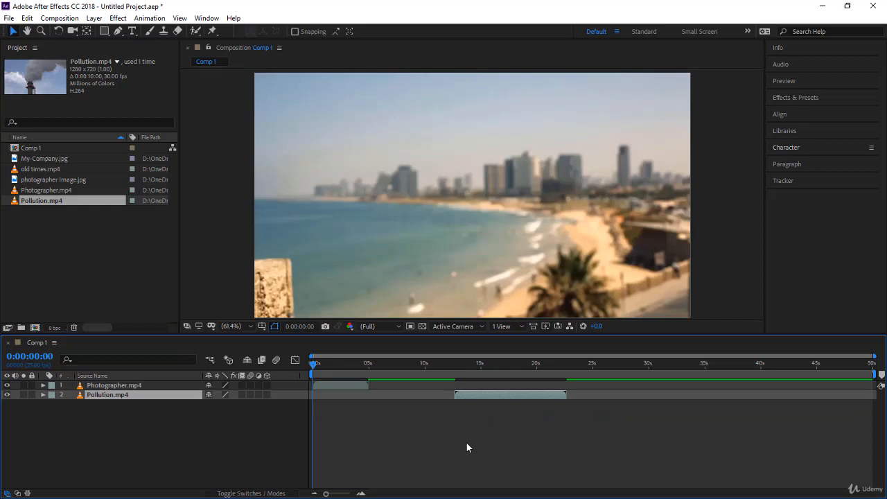
mouse_move(366, 390)
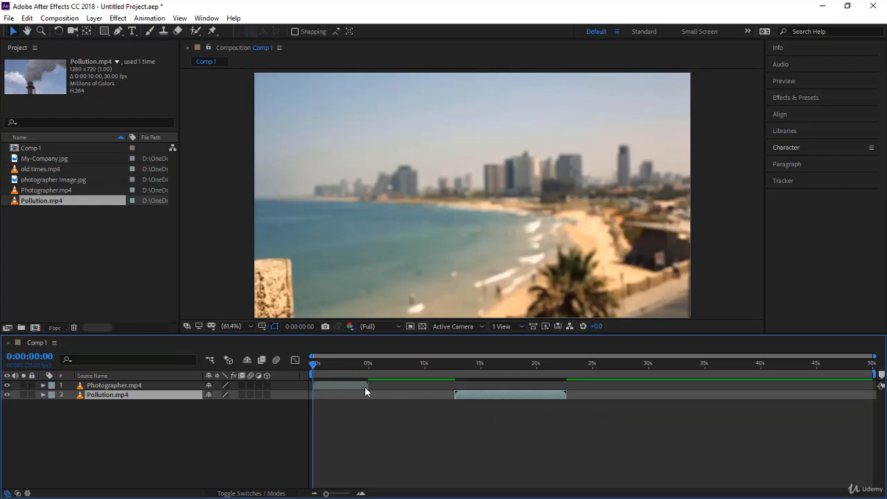
click(592, 363)
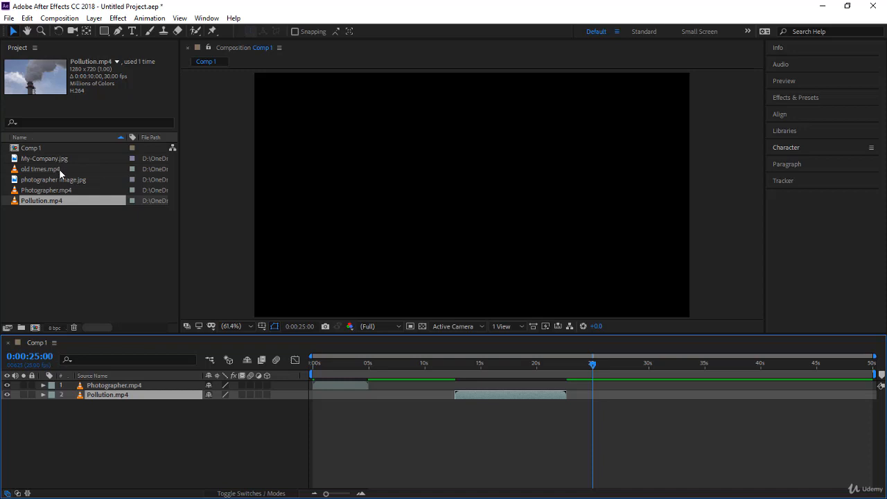
Drop old times.mp4 into Comp 1 as a third layer starting at 0:00:25:00, after Pollution
click(40, 170)
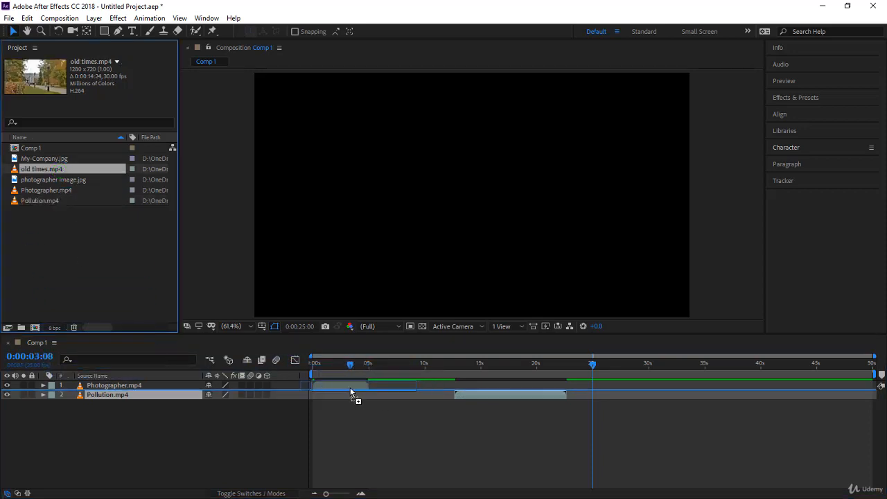
drag(349, 385, 416, 385)
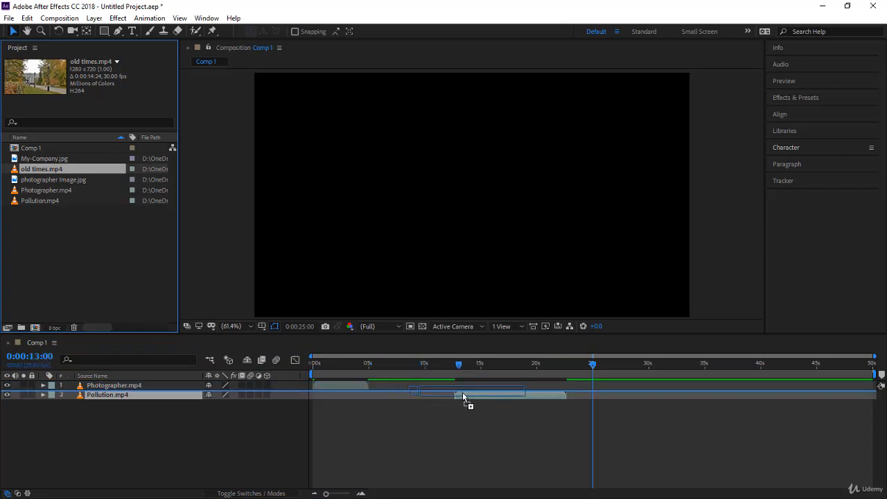
drag(465, 395, 574, 399)
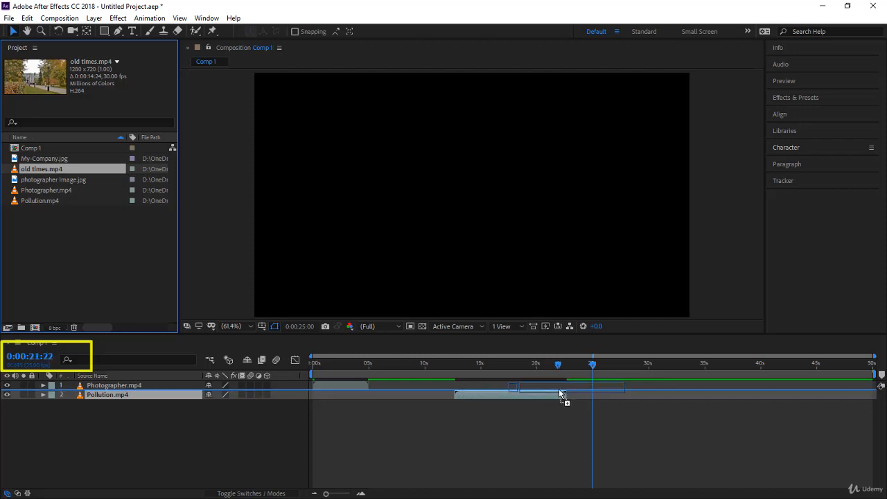
drag(561, 391, 648, 391)
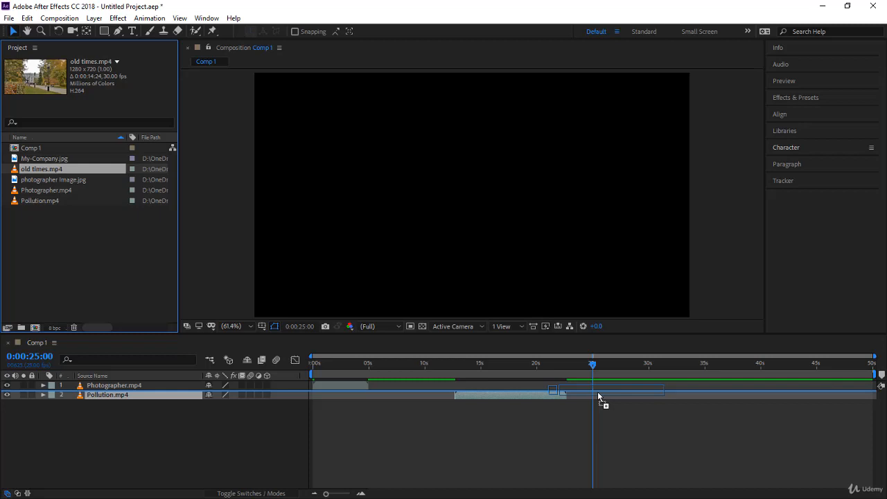
drag(41, 169, 599, 395)
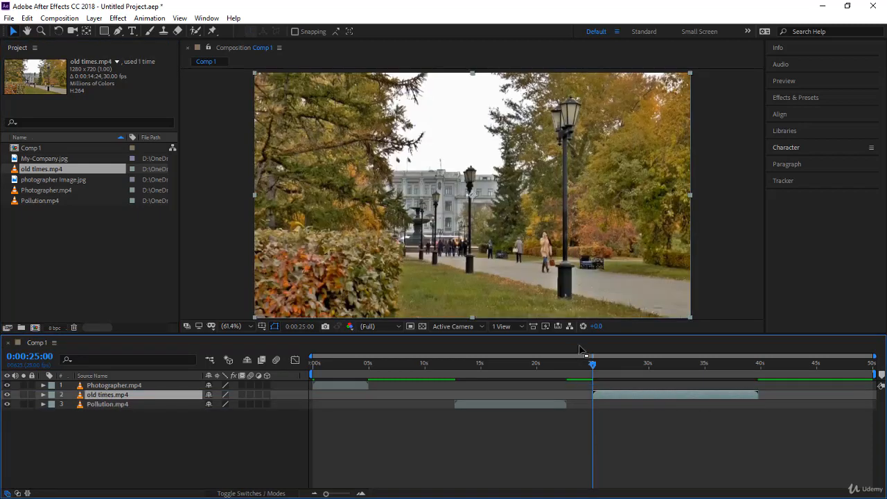
mouse_move(380, 377)
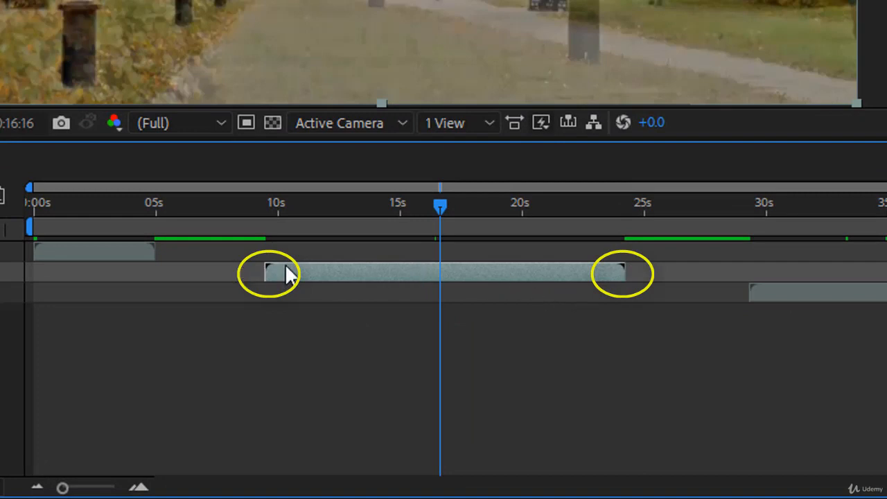
mouse_move(379, 242)
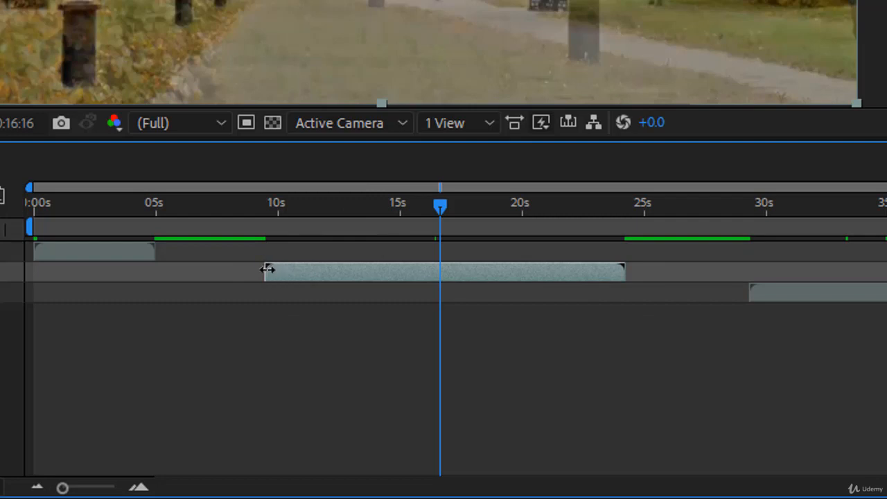
drag(440, 205, 264, 205)
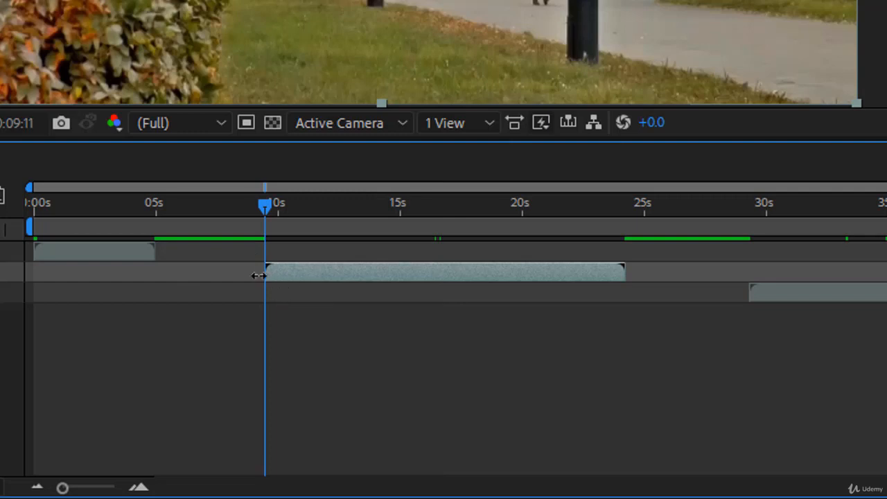
mouse_move(270, 253)
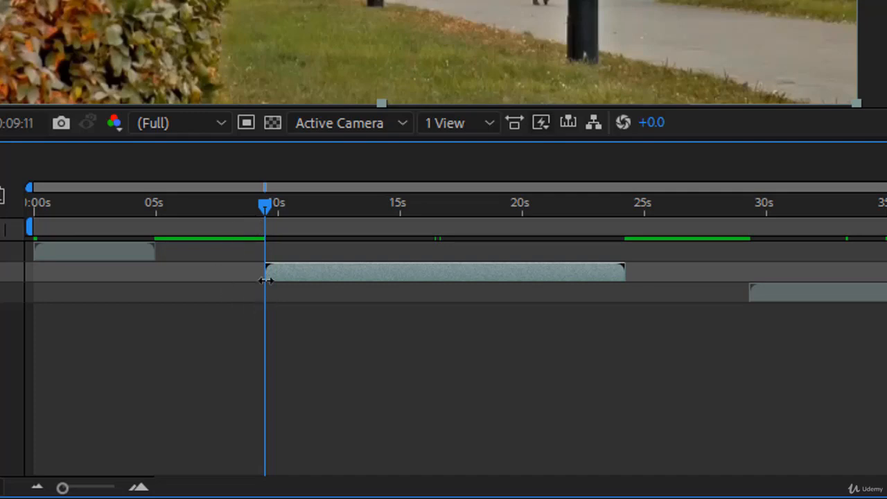
mouse_move(496, 235)
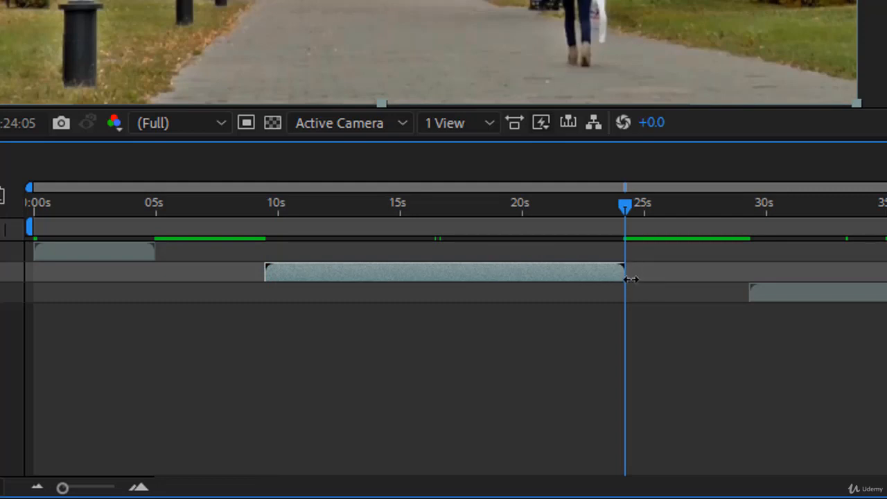
mouse_move(641, 271)
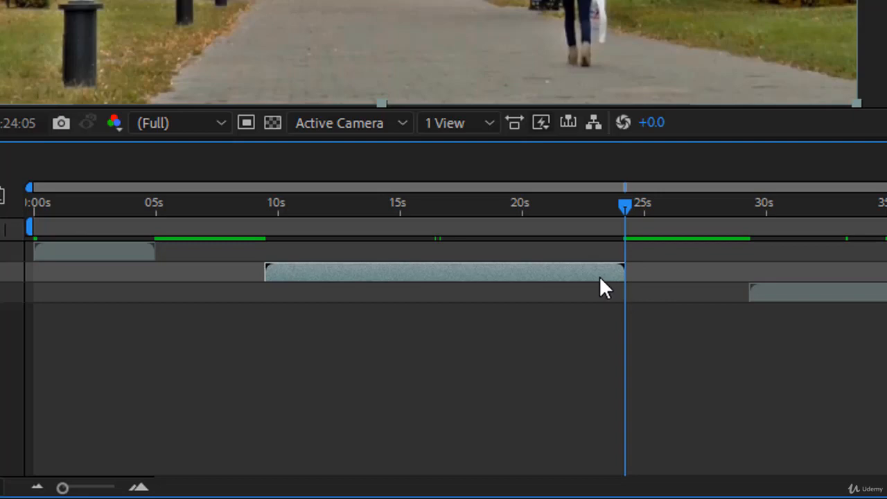
Trim the old times.mp4 layer's in point to about 11s and out point to about 21s
drag(623, 205, 471, 205)
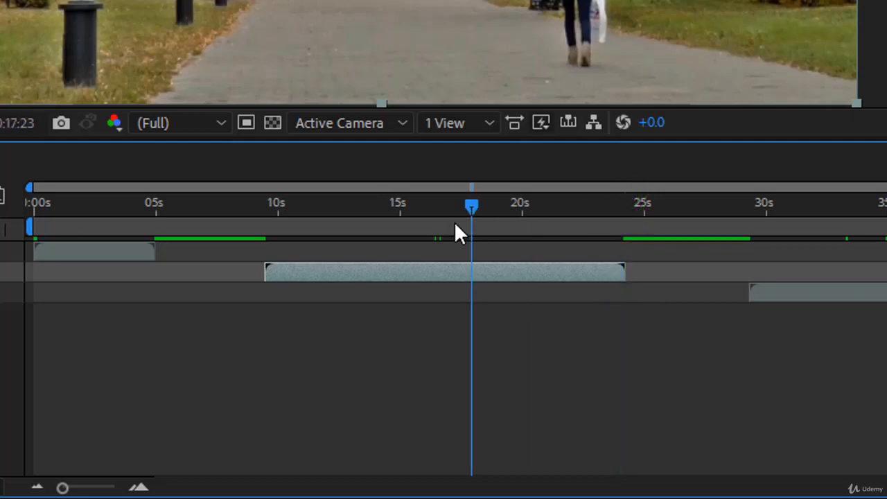
drag(471, 204, 417, 204)
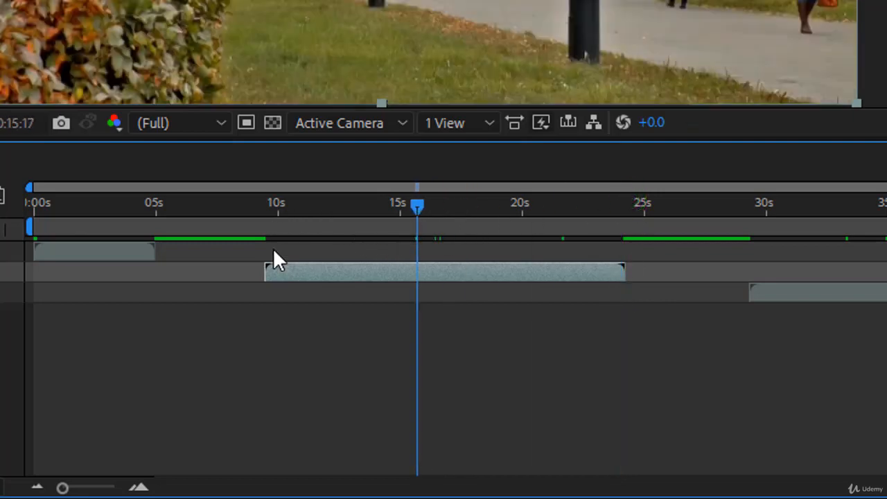
mouse_move(270, 270)
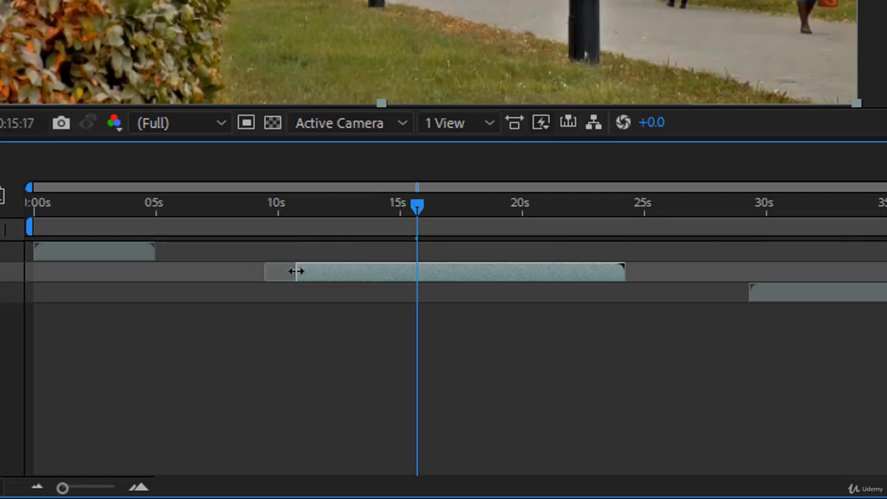
click(415, 203)
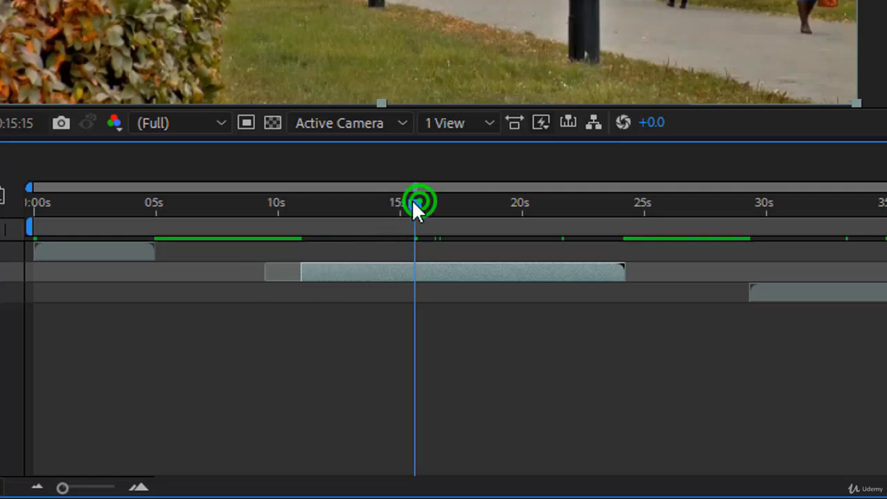
click(415, 203)
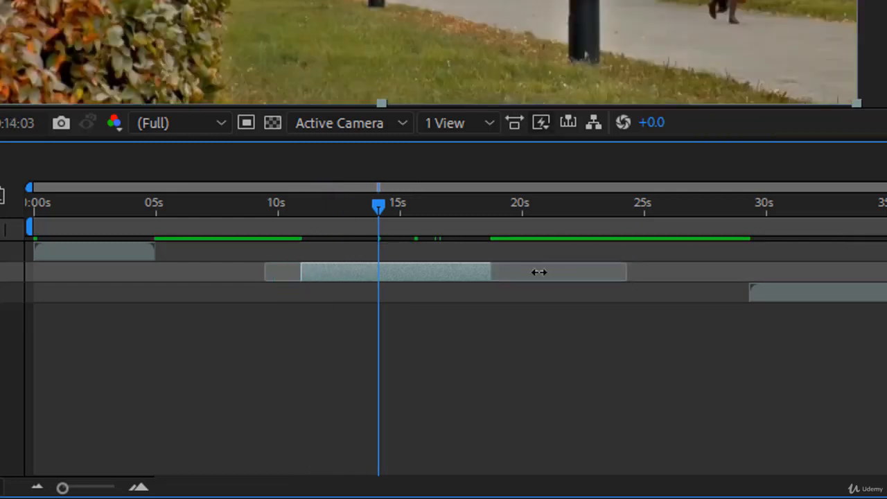
click(519, 271)
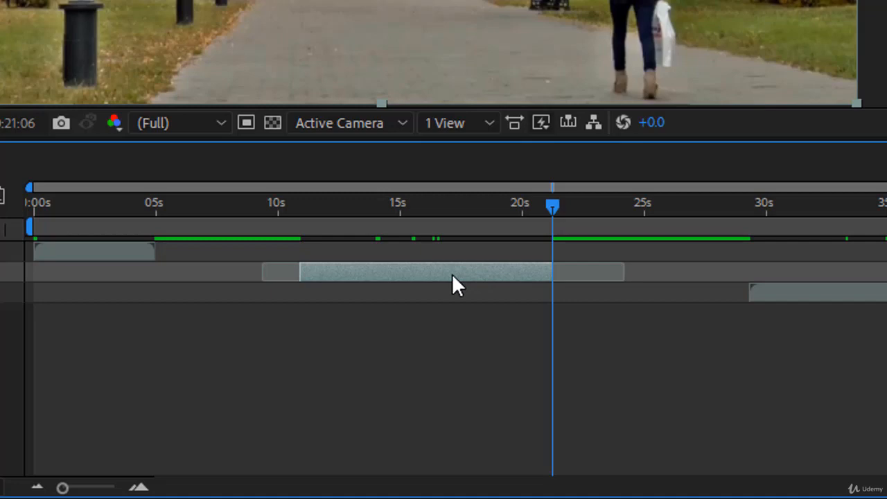
mouse_move(291, 229)
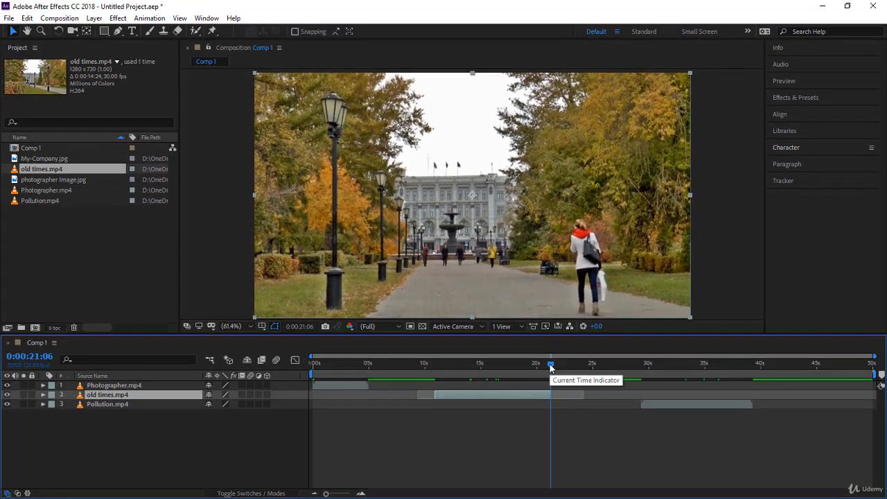
mouse_move(519, 422)
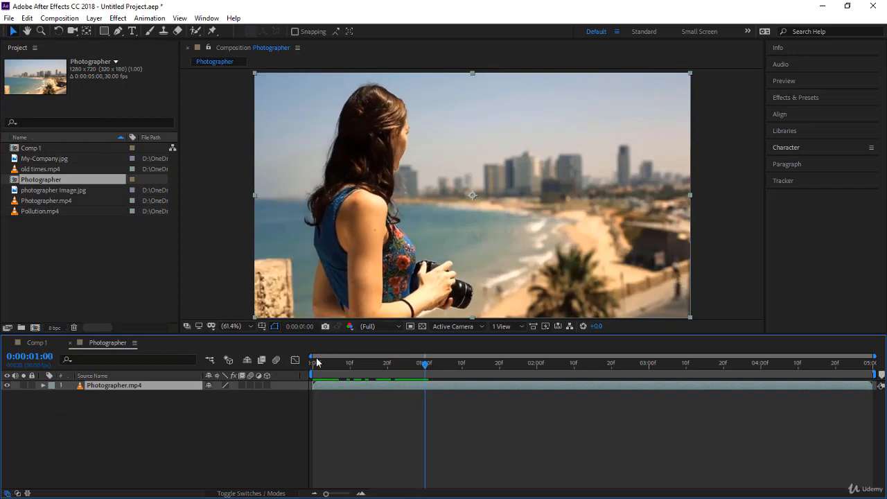
mouse_move(329, 387)
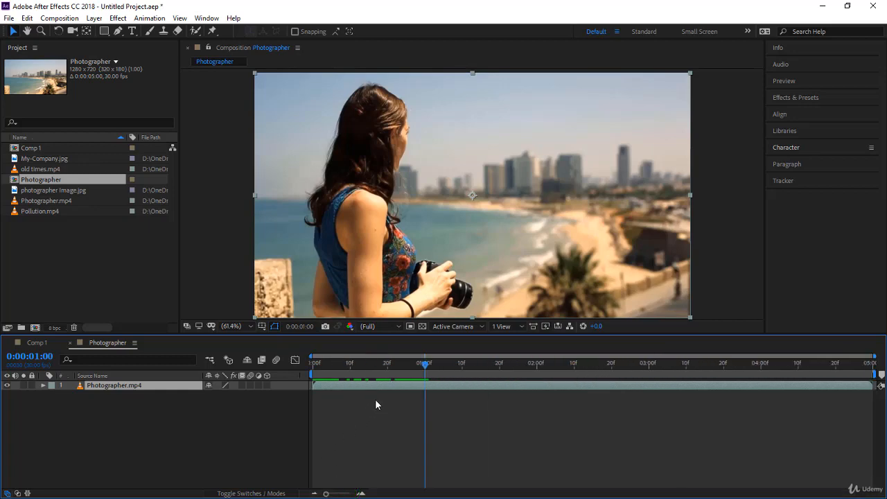
mouse_move(391, 391)
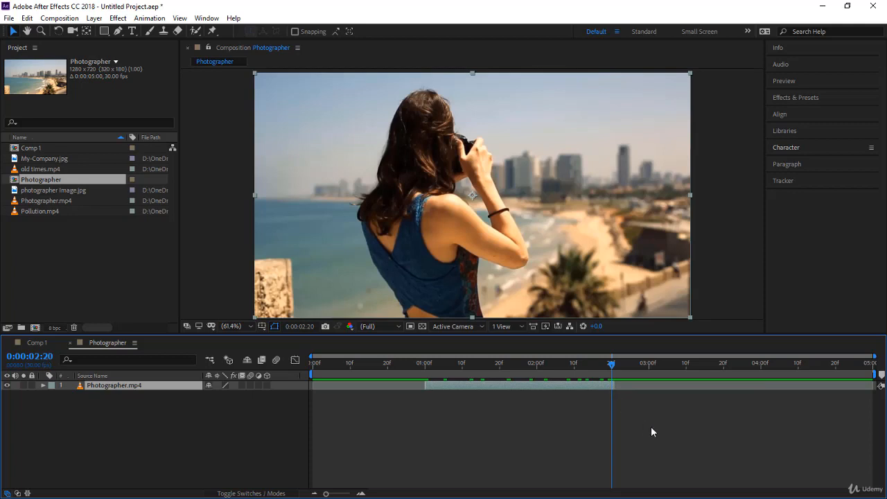
Select the Rectangle shape tool for the Photographer composition
click(449, 424)
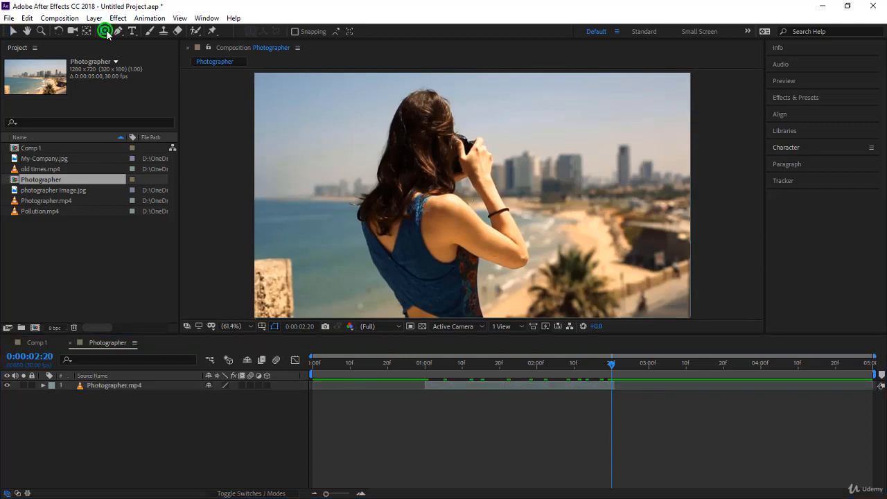
Draw a teal rectangle over the lower middle of the frame and trim the end of the abcd text layer
drag(355, 208, 519, 275)
text(abcd)
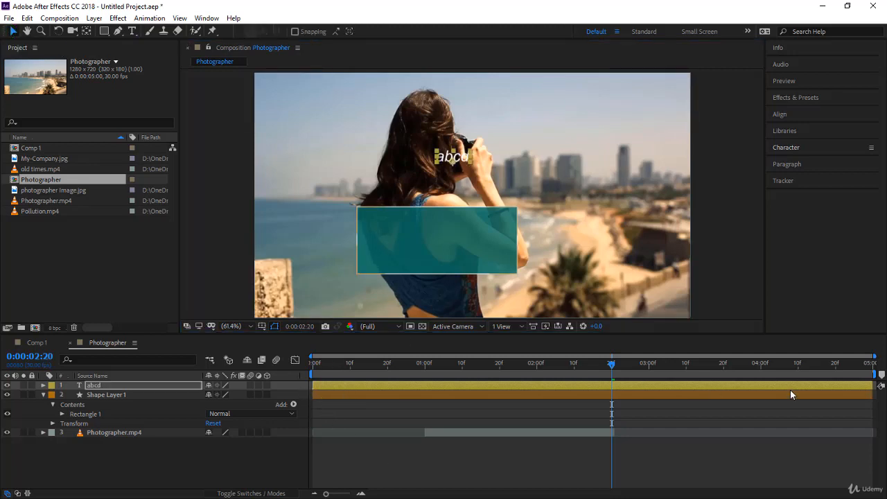
click(501, 363)
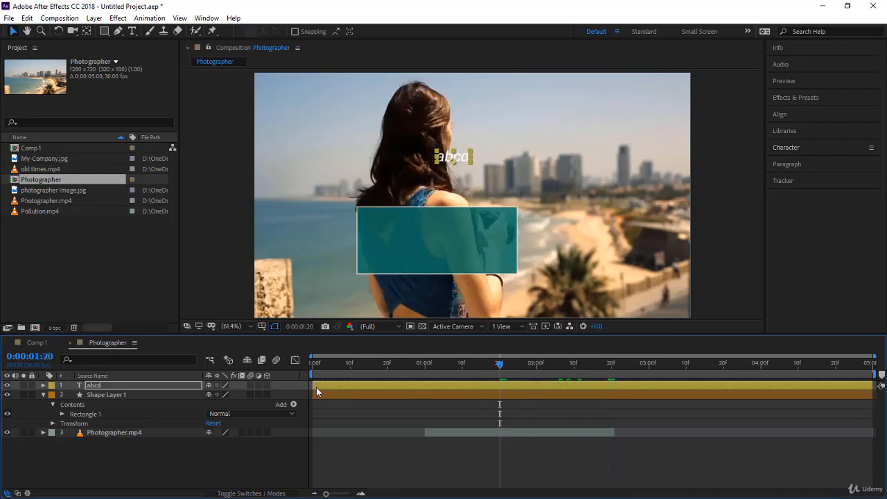
click(312, 363)
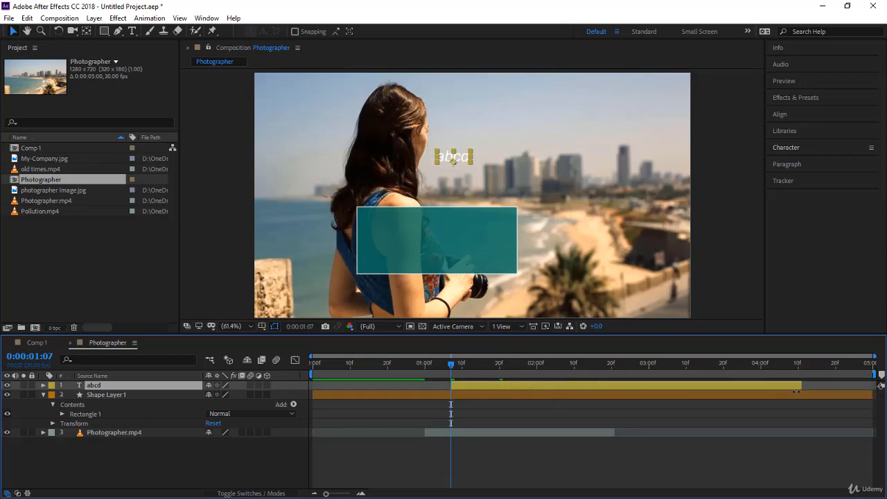
Trim the rectangle layer to end at 3:10 and shorten the start of the abcd text layer
click(105, 394)
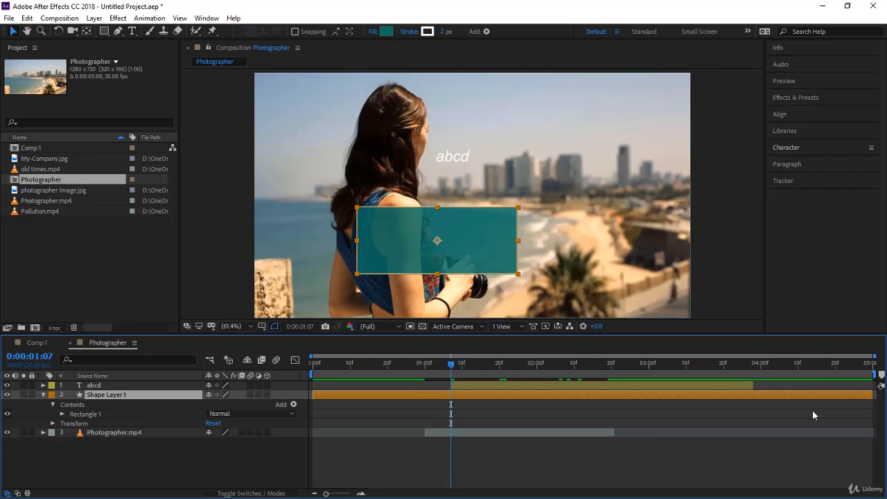
click(686, 363)
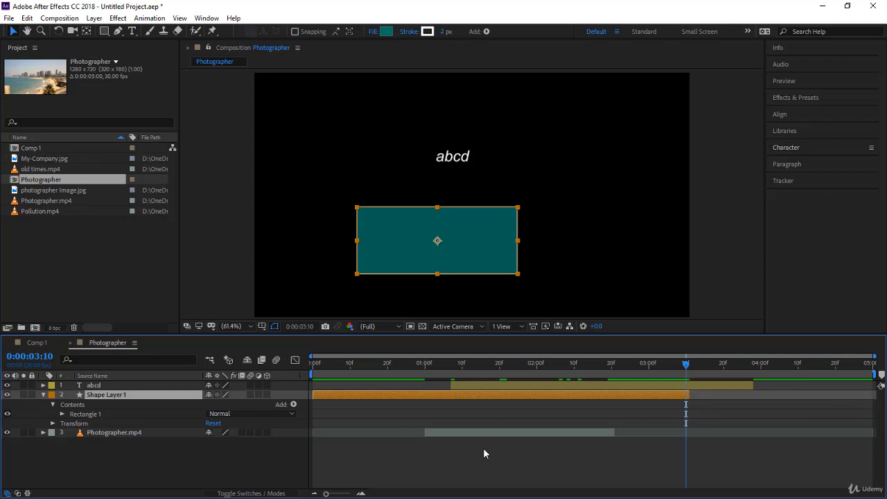
click(95, 385)
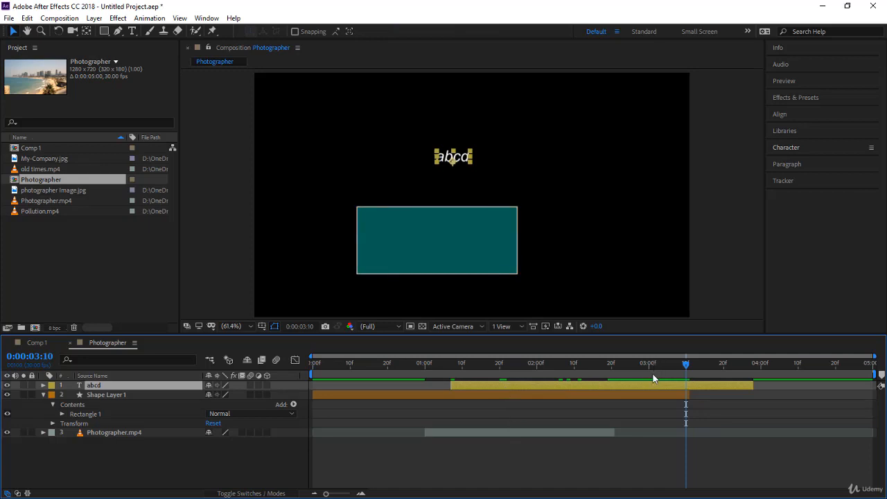
mouse_move(648, 391)
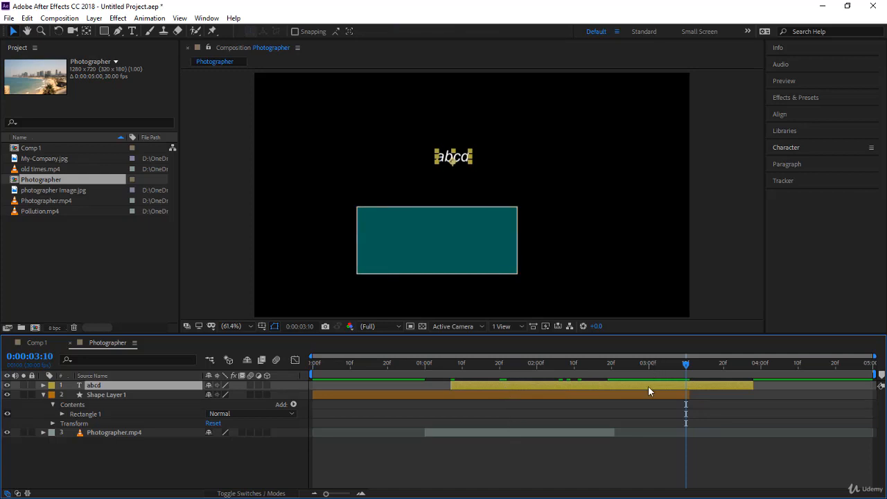